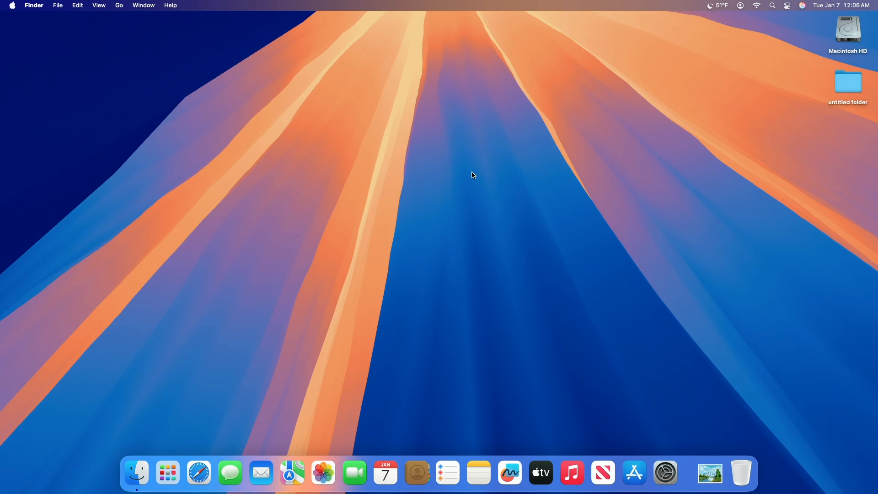
pyautogui.moveTo(376, 115)
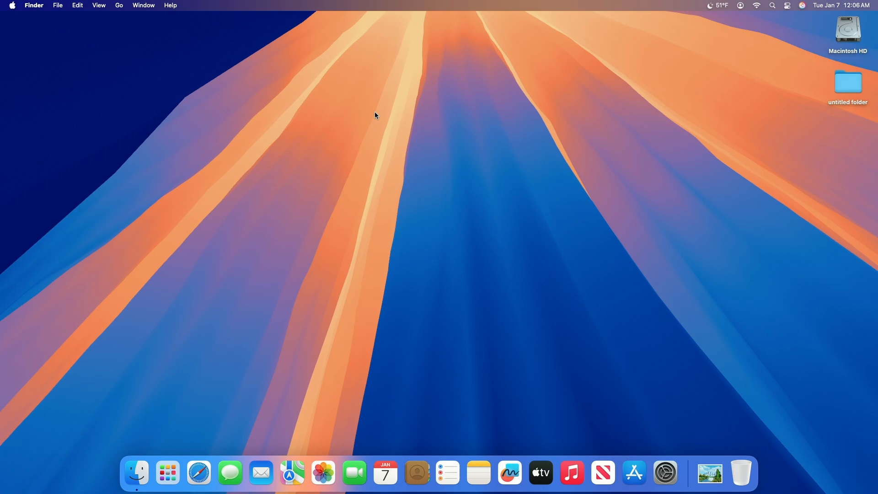
pyautogui.moveTo(392, 152)
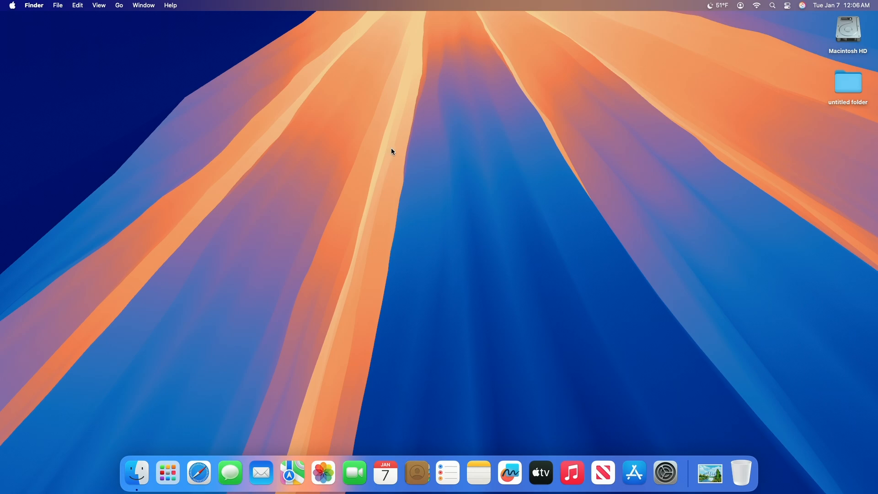
pyautogui.moveTo(359, 142)
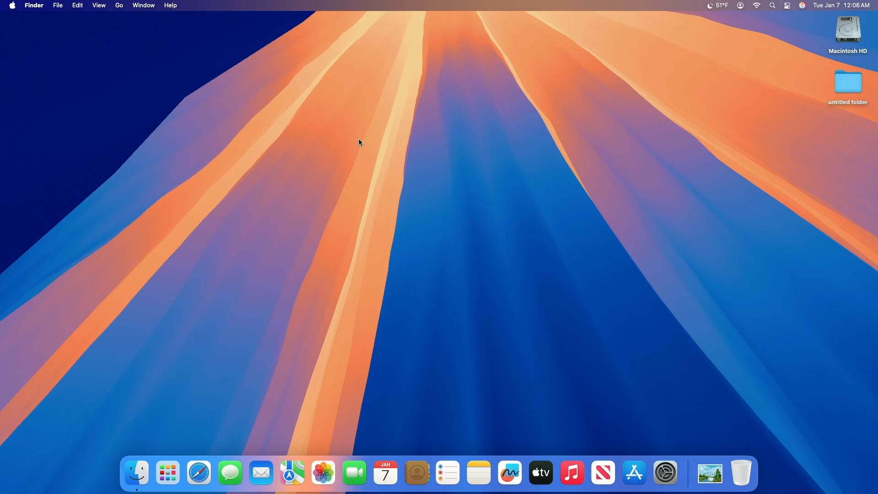
pyautogui.moveTo(615, 295)
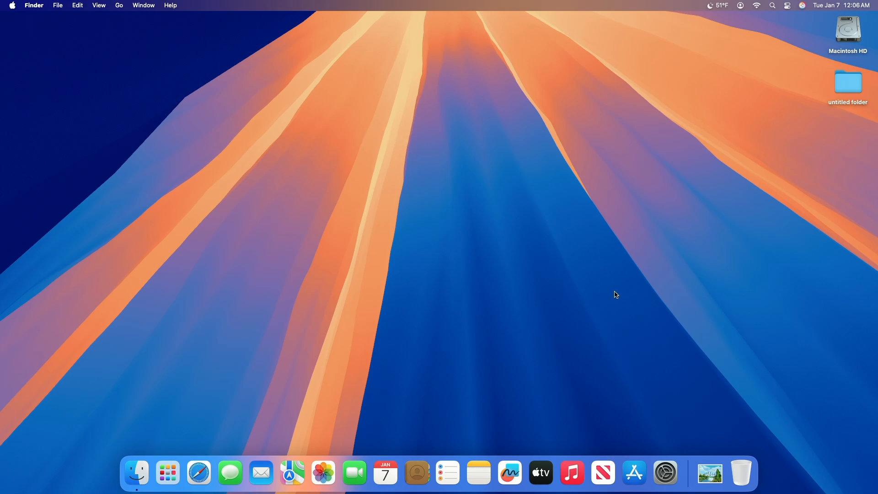
# - Open landscape.jpg from the Downloads stack in Preview and copy the image
pyautogui.click(709, 473)
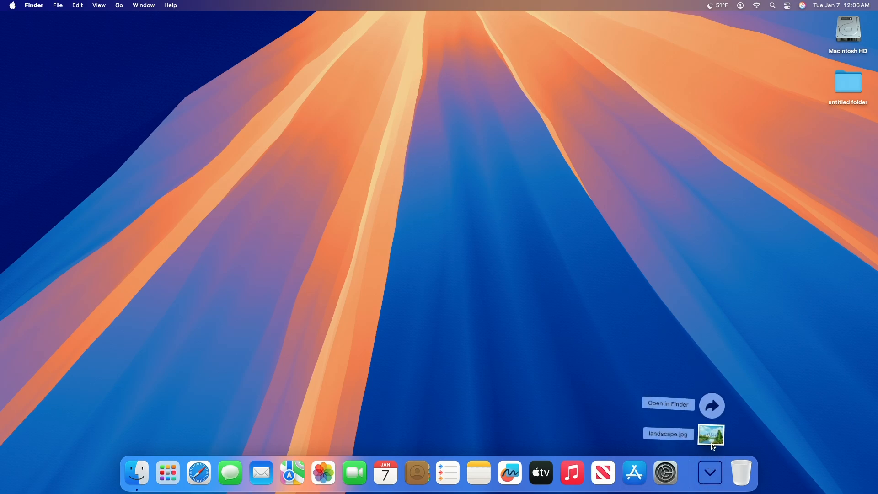
pyautogui.doubleClick(711, 435)
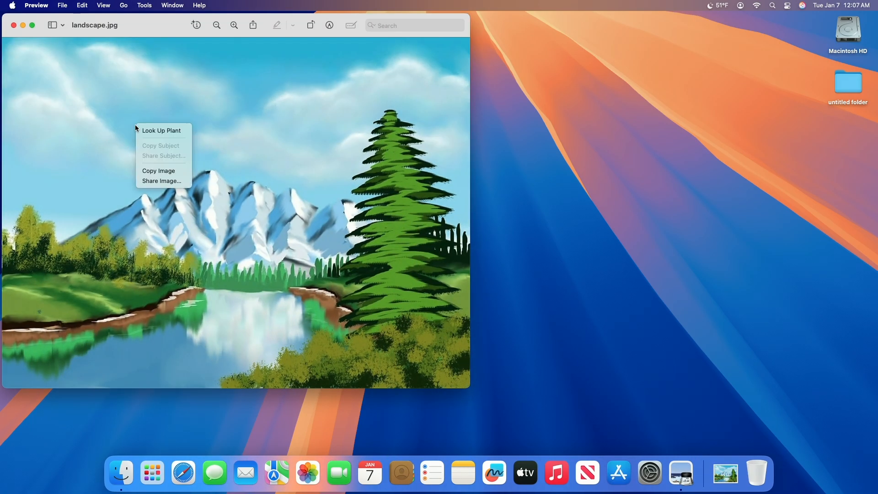
pyautogui.moveTo(165, 175)
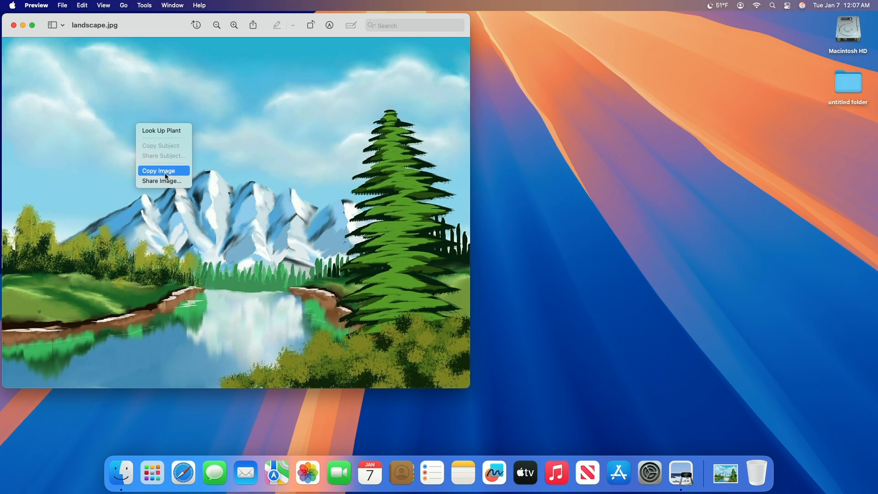
pyautogui.click(82, 5)
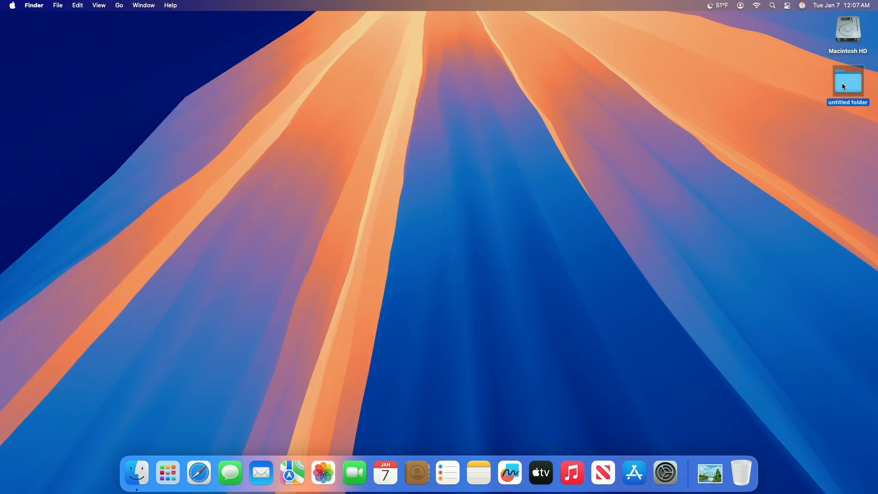
# - Open Get Info for the desktop 'untitled folder'
pyautogui.rightClick(848, 81)
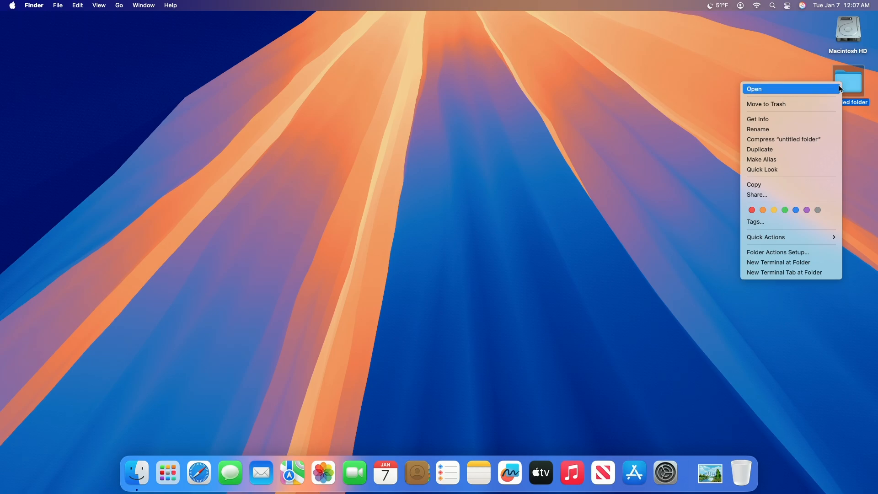
pyautogui.click(758, 119)
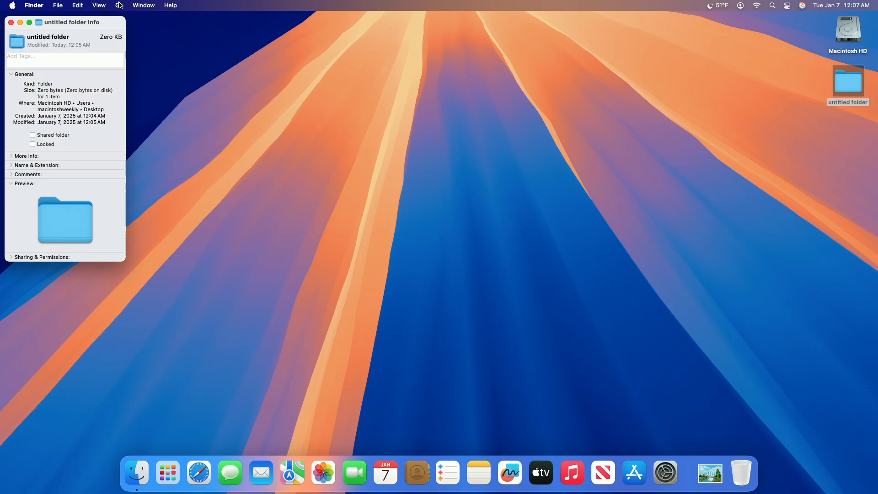
# - Paste the landscape image as the folder's icon via Edit > Paste, then close Info
pyautogui.click(76, 5)
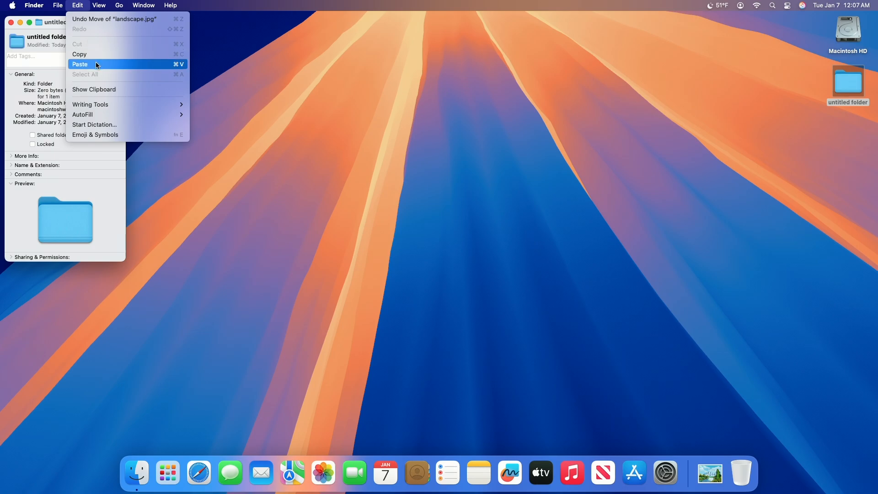
pyautogui.click(80, 64)
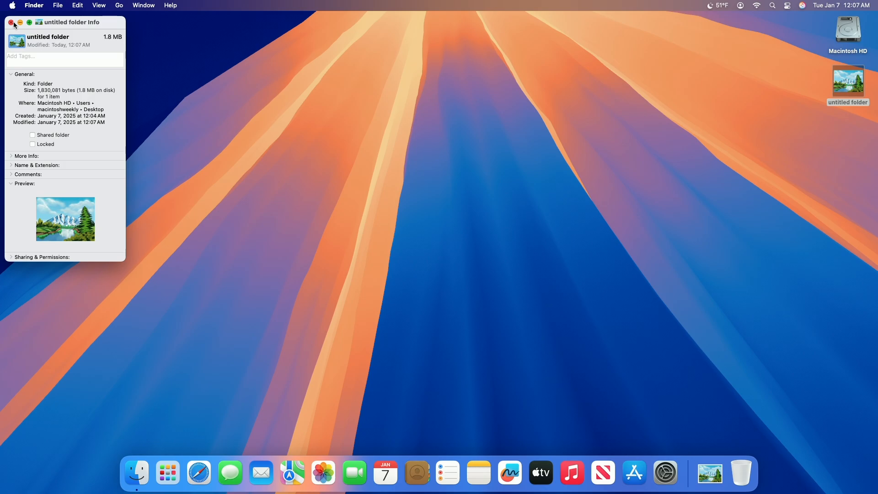
pyautogui.click(10, 22)
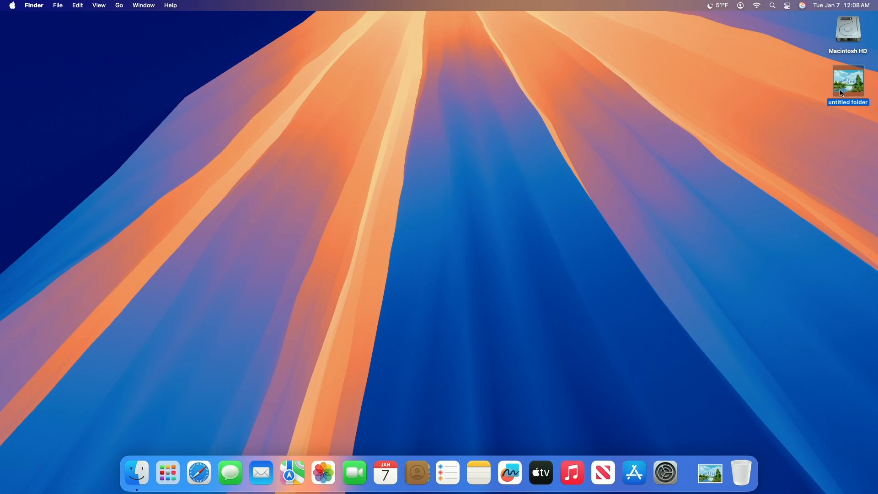
# - Reopen Get Info for 'untitled folder', now showing the landscape icon
pyautogui.rightClick(848, 84)
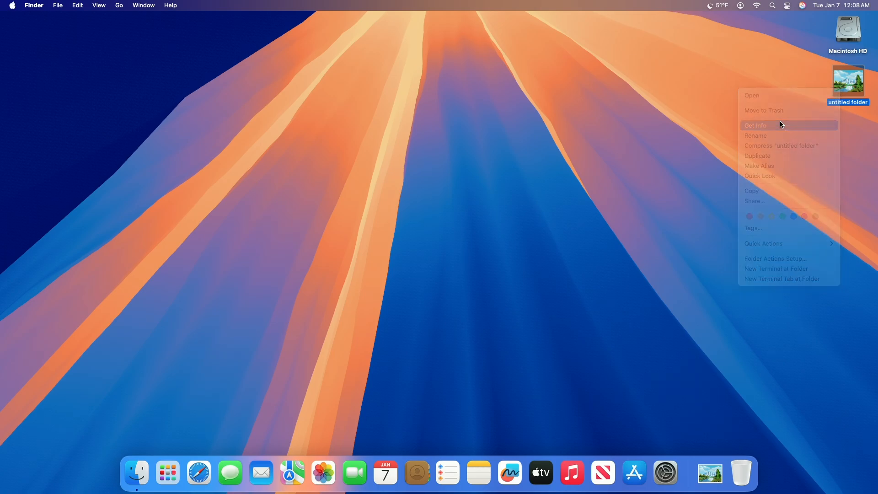
pyautogui.click(756, 124)
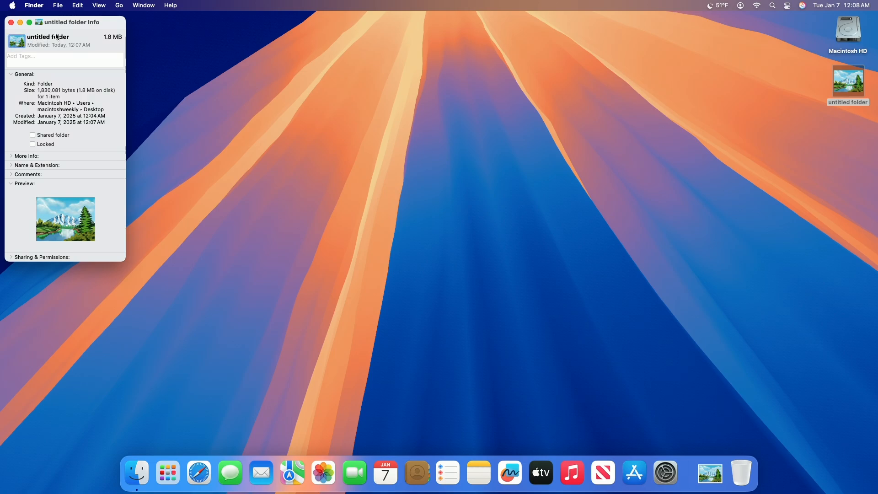
# - Cut the custom landscape icon via Edit > Cut, then close the Info window
pyautogui.click(77, 5)
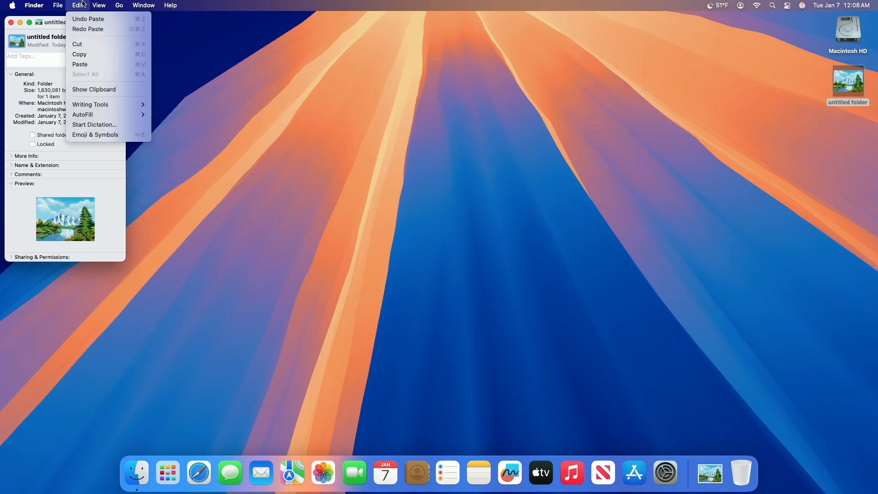
pyautogui.moveTo(106, 44)
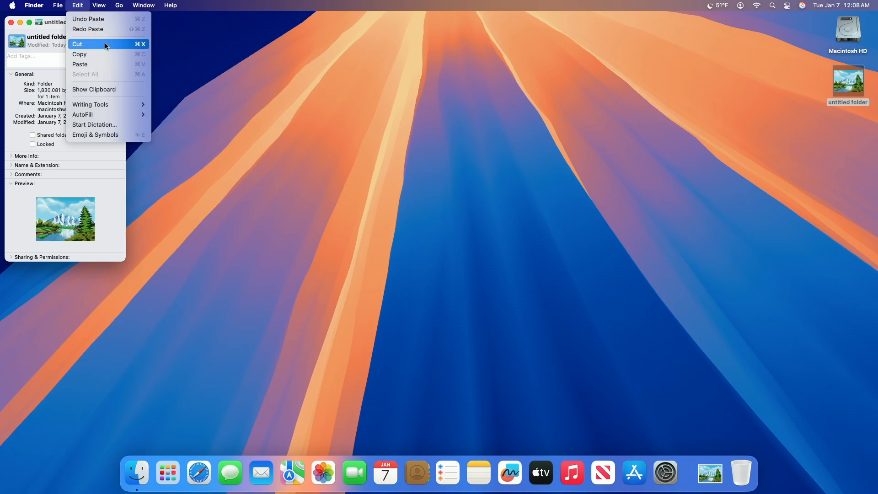
pyautogui.click(77, 44)
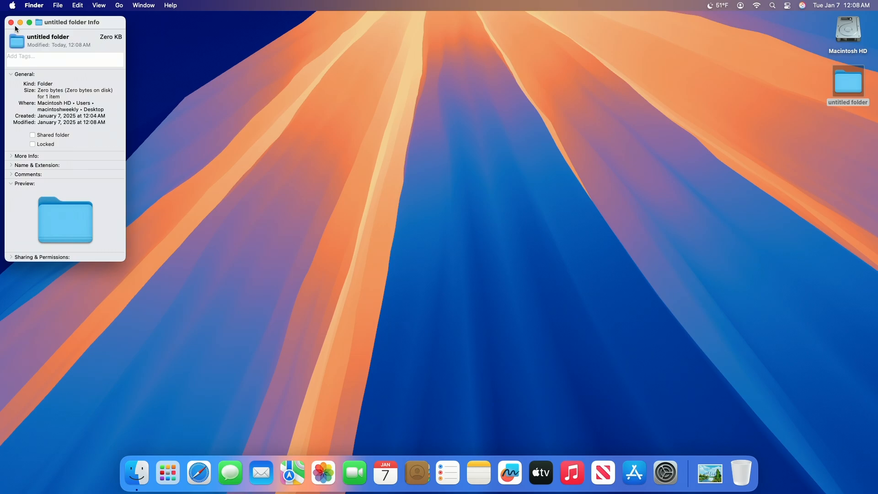
pyautogui.click(10, 22)
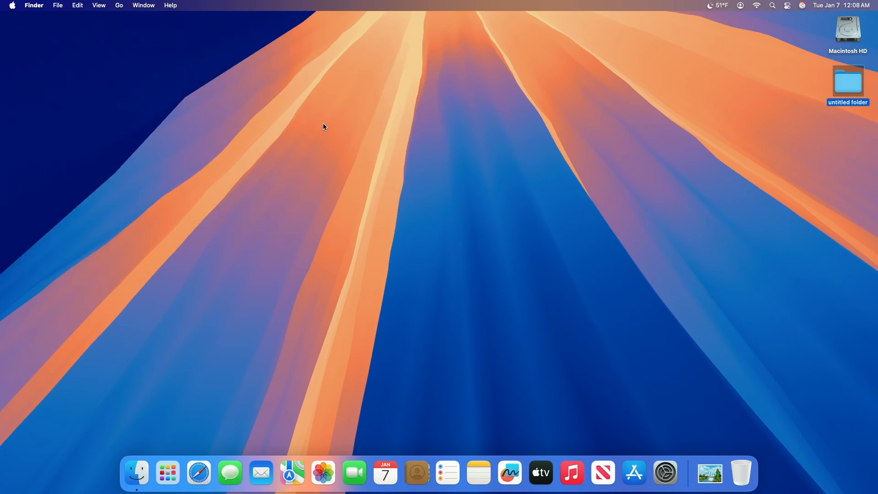